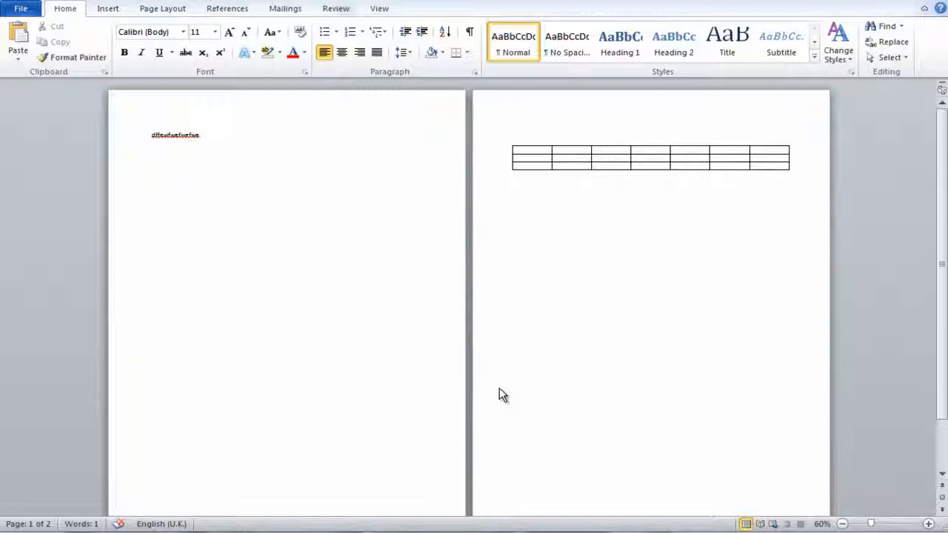
Select the whole table on page two and reach the Page Setup launcher under Page Layout
{"action": "left_click", "coordinate": [151, 237]}
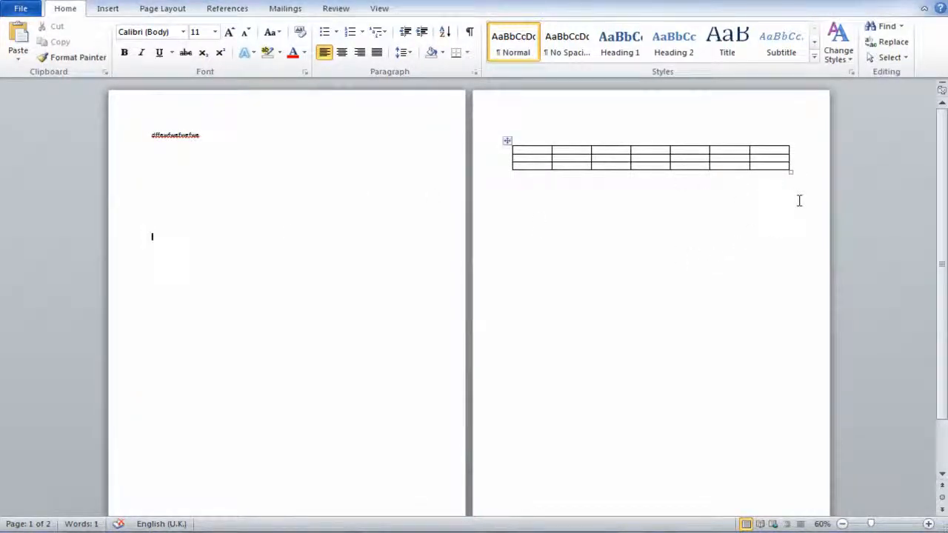
{"action": "left_click", "coordinate": [507, 140]}
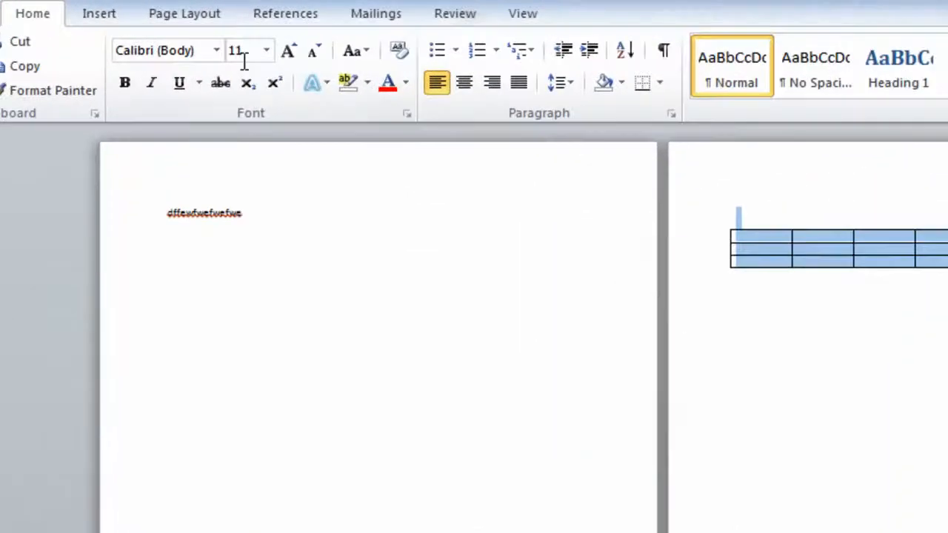
{"action": "left_click", "coordinate": [184, 13]}
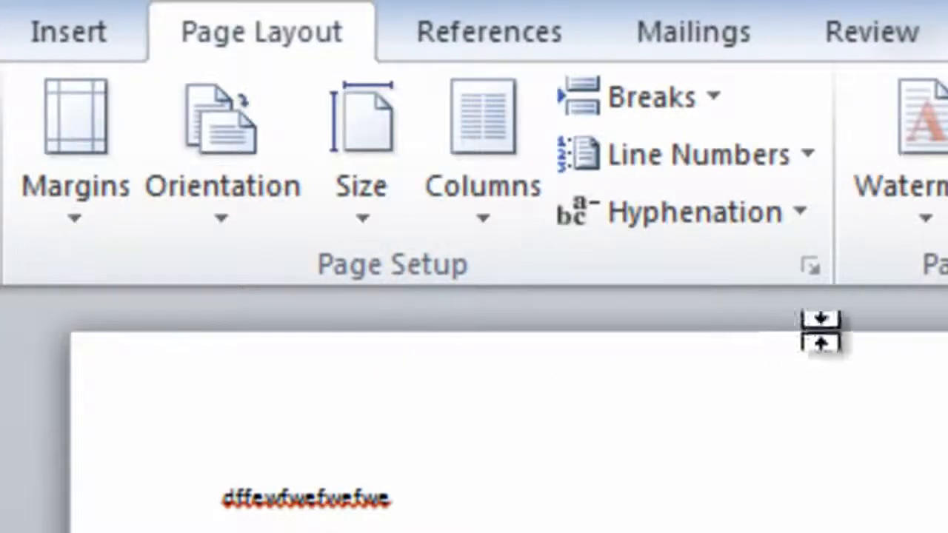
{"action": "left_click", "coordinate": [809, 265]}
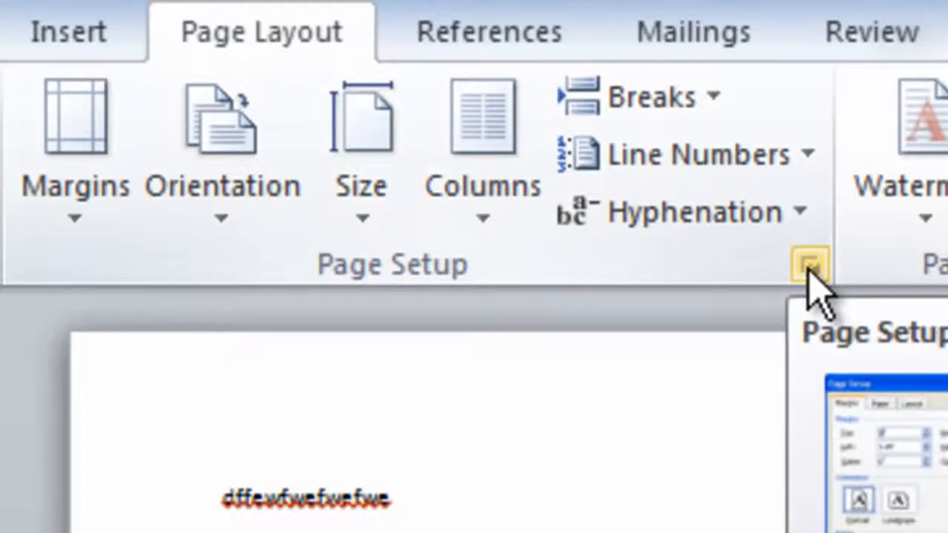
In Page Setup choose Landscape orientation with Apply to: Selected text
{"action": "left_click", "coordinate": [809, 265]}
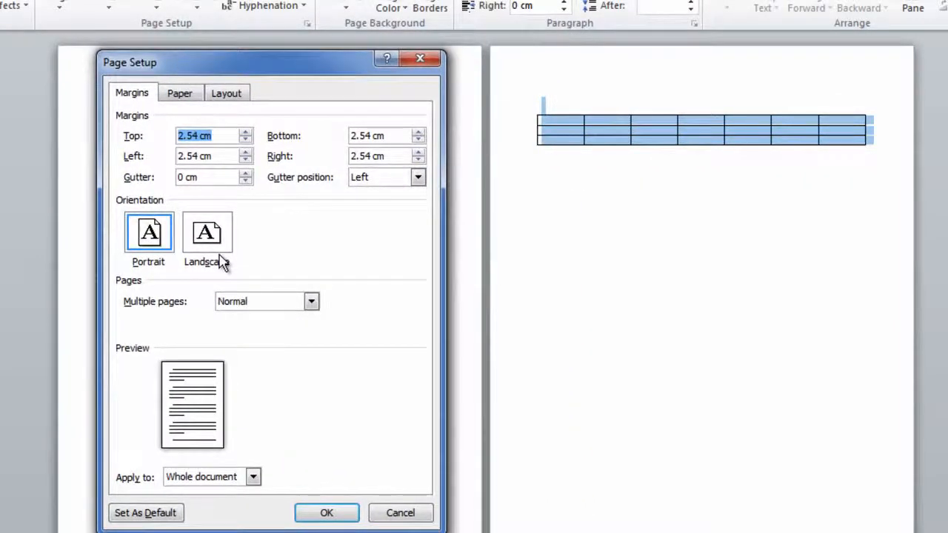
{"action": "left_click", "coordinate": [208, 231]}
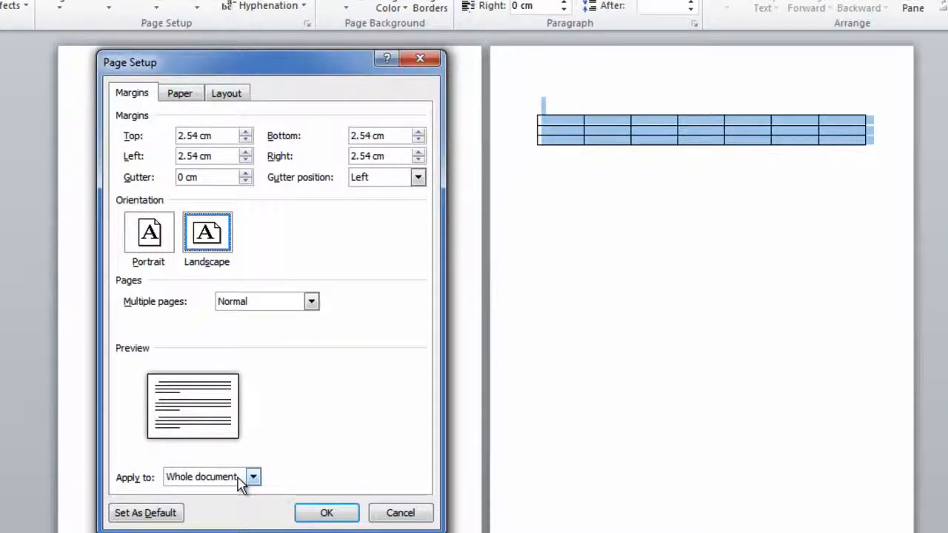
{"action": "left_click", "coordinate": [254, 477]}
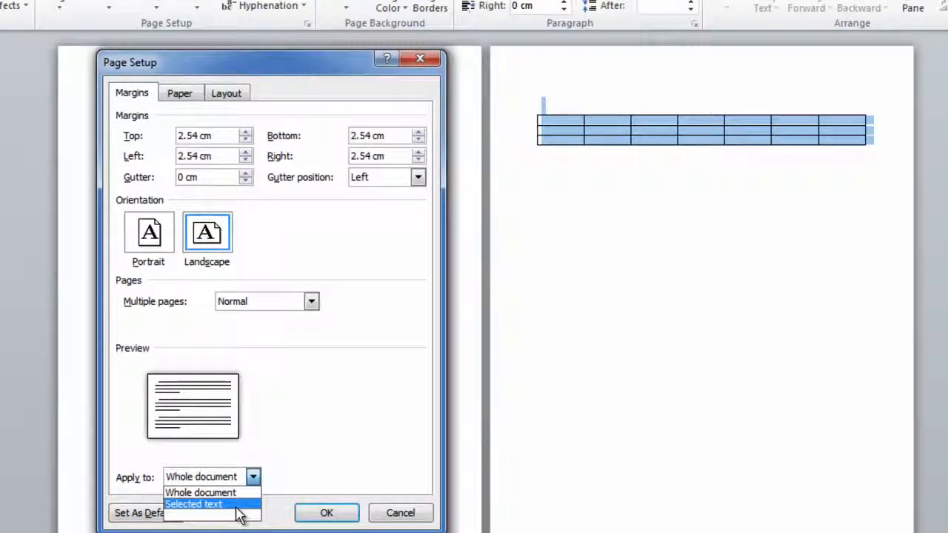
{"action": "left_click", "coordinate": [193, 504]}
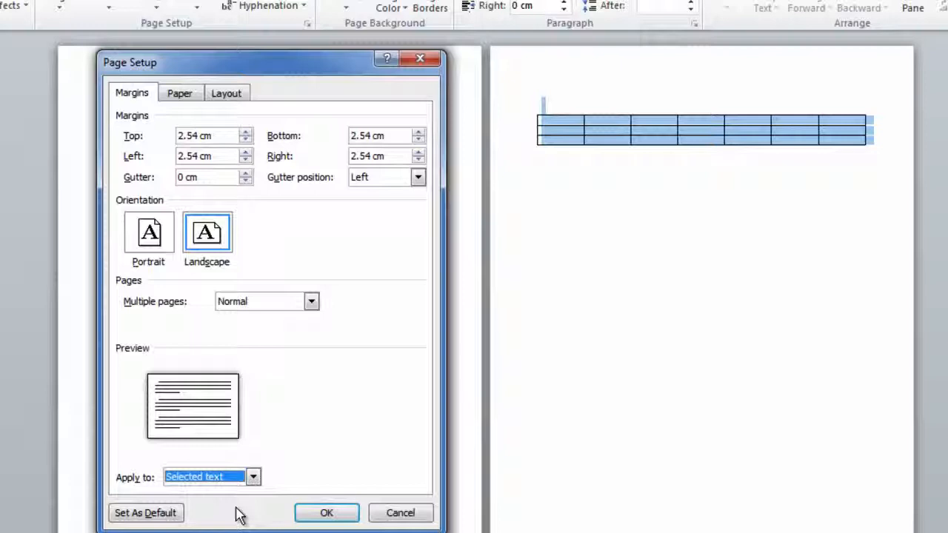
{"action": "mouse_move", "coordinate": [659, 130]}
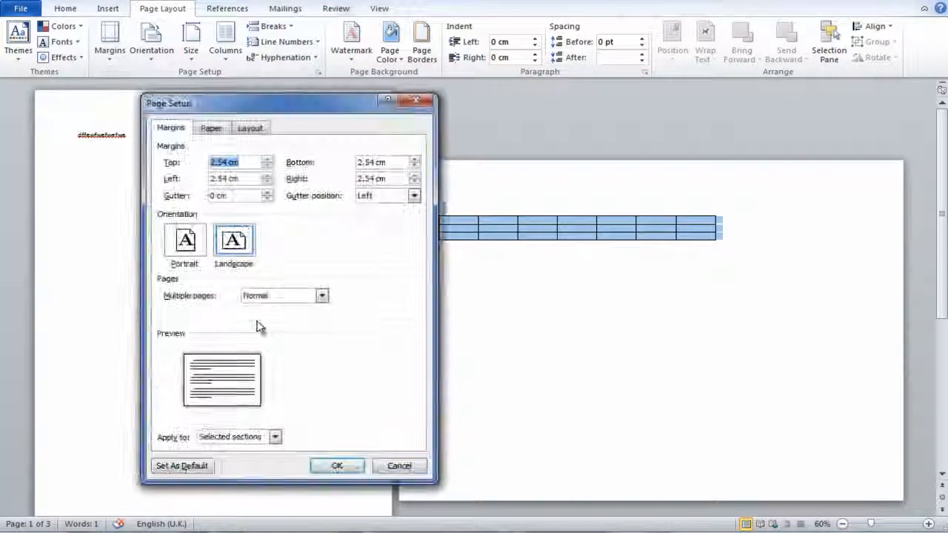
Set one selected section to Portrait and another to Landscape, confirming each in Page Setup
{"action": "left_click", "coordinate": [275, 435]}
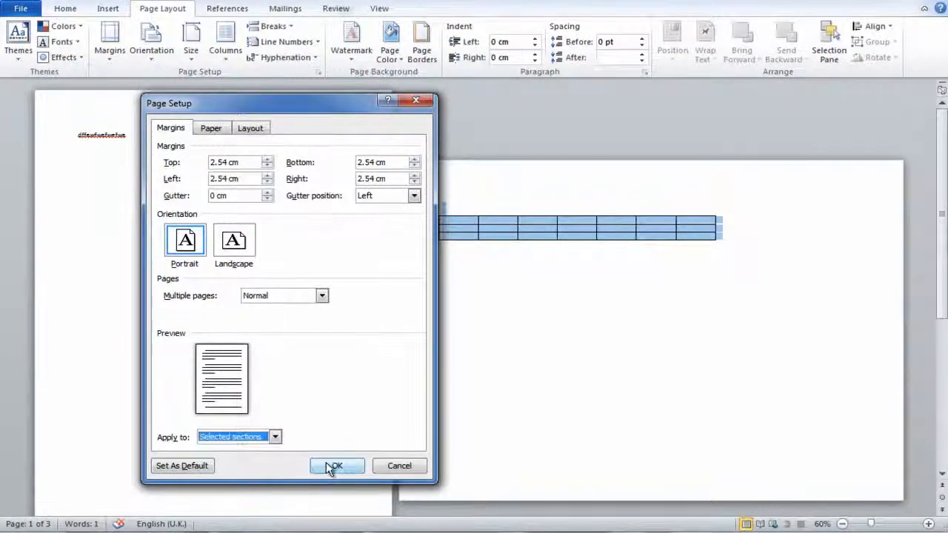
{"action": "left_click", "coordinate": [335, 465]}
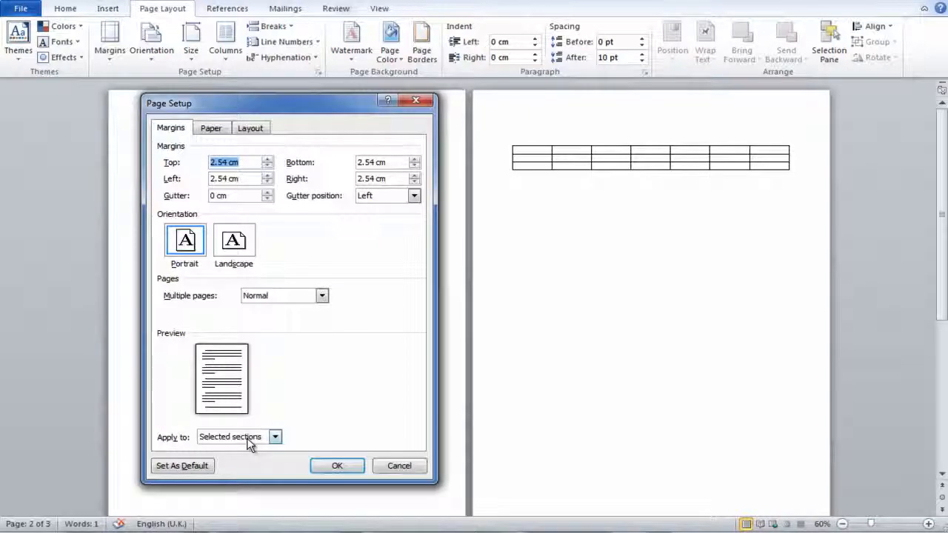
{"action": "left_click", "coordinate": [234, 240]}
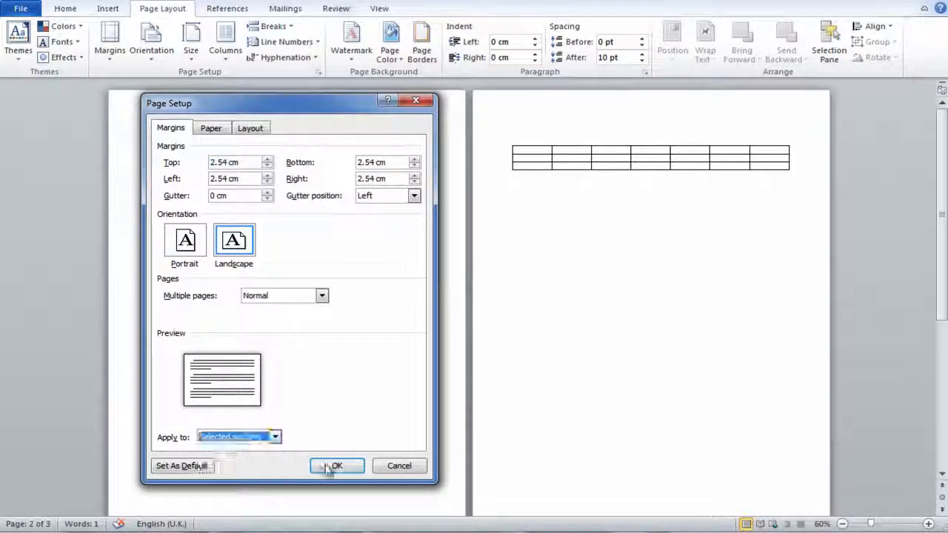
{"action": "left_click", "coordinate": [335, 465]}
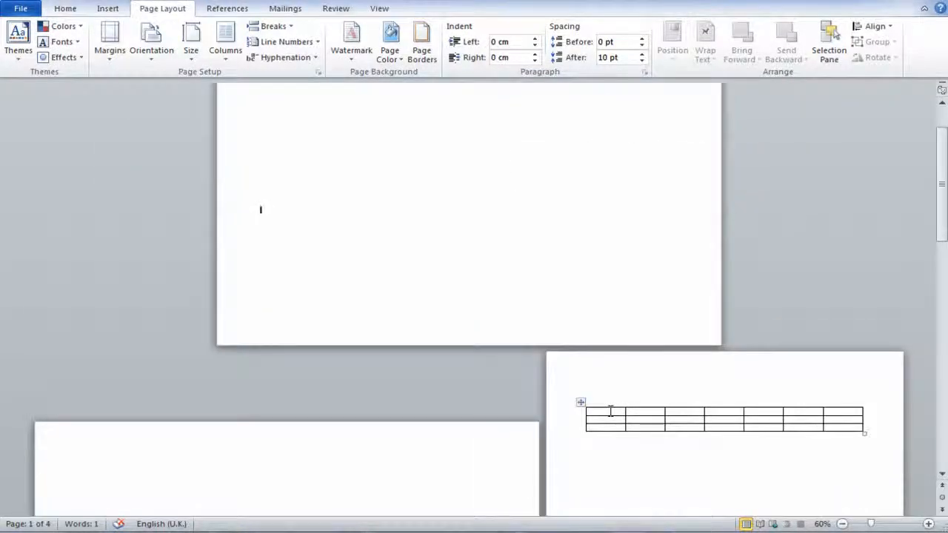